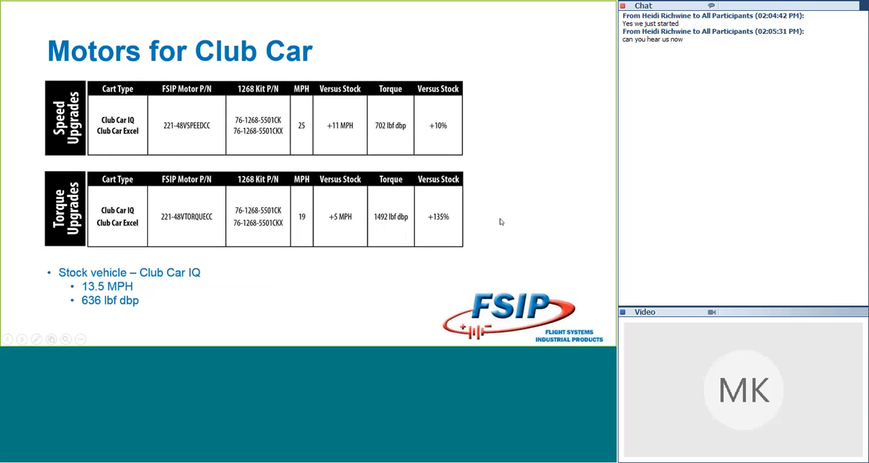
mouse_move(505, 238)
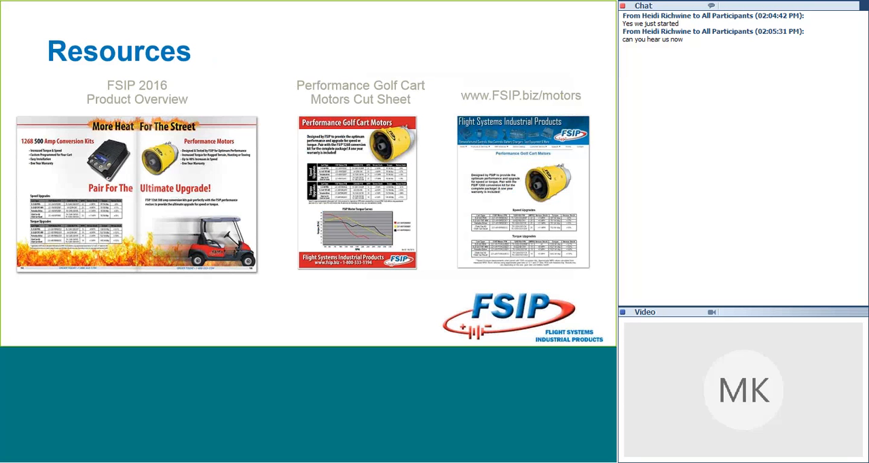
mouse_move(598, 166)
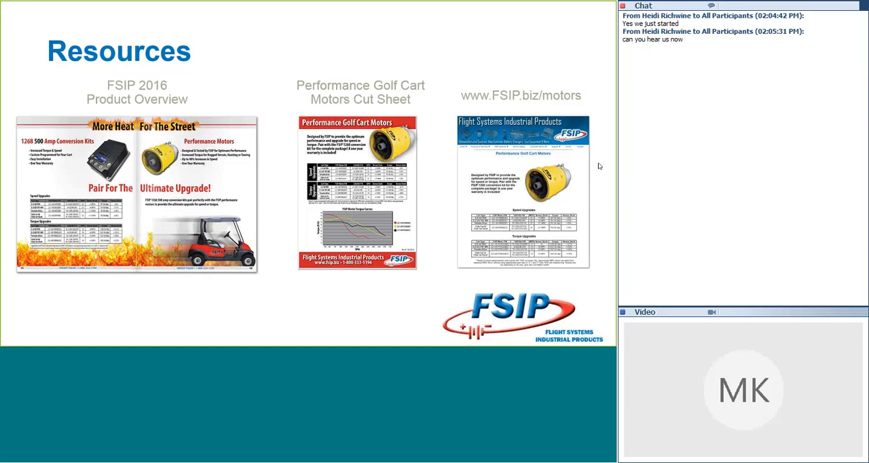
mouse_move(216, 11)
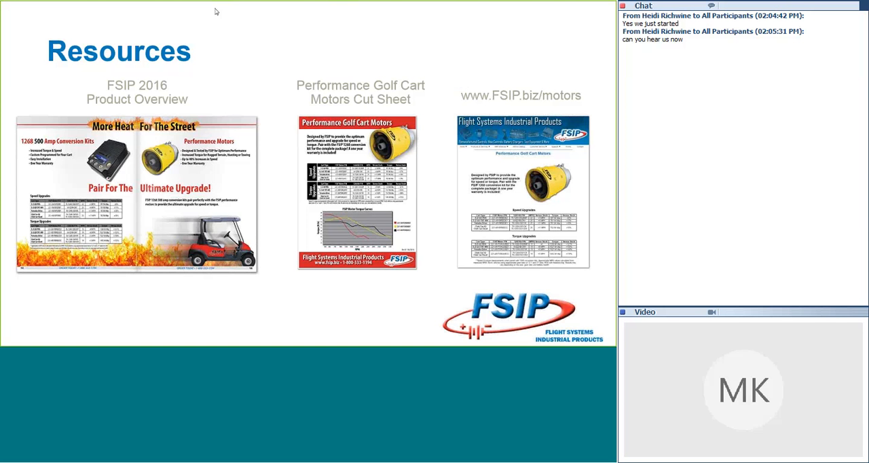